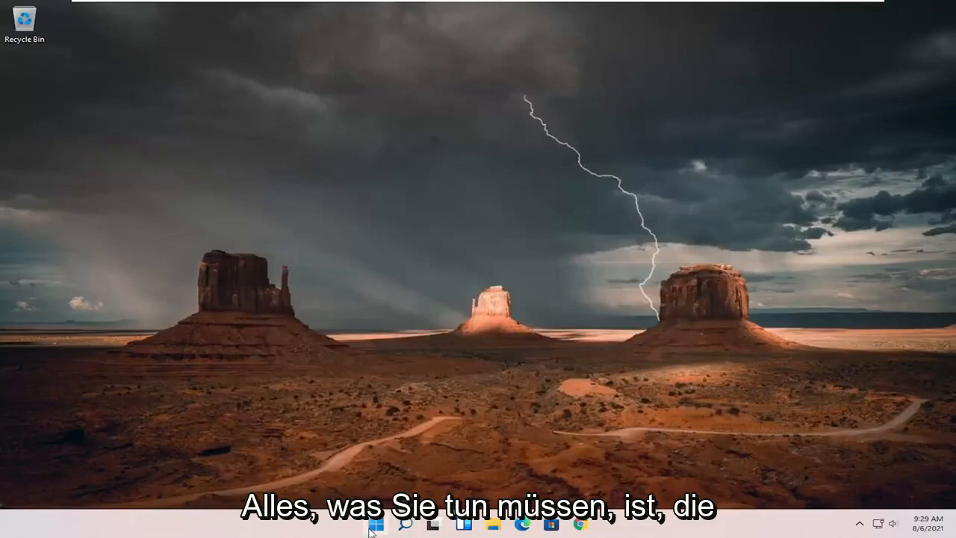
Search 'settings' from the taskbar and launch the Settings app from Best match.
left_click(404, 524)
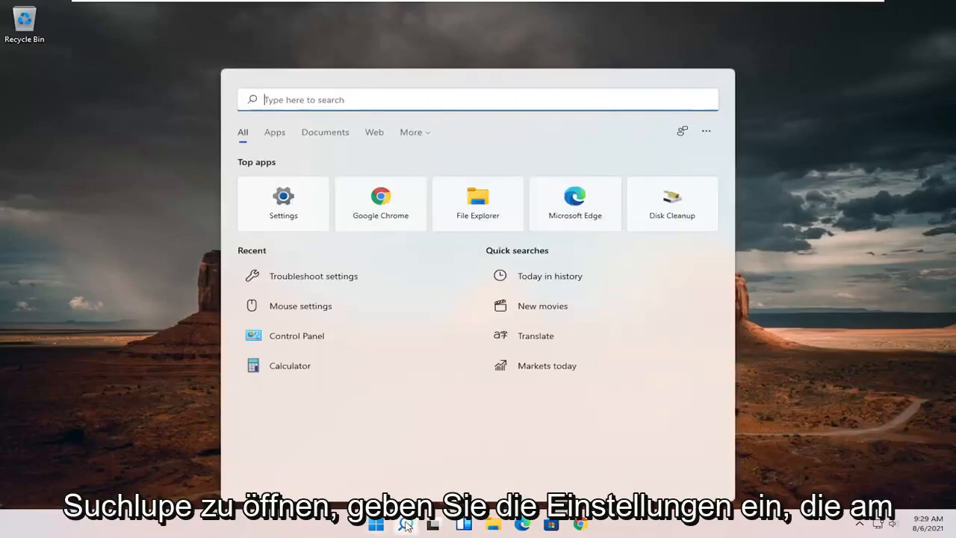
type("settings")
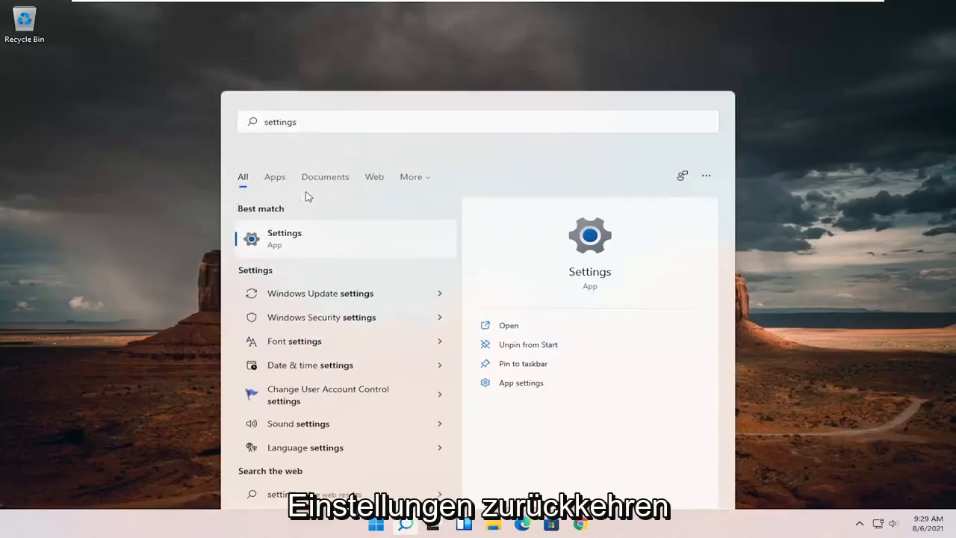
left_click(284, 238)
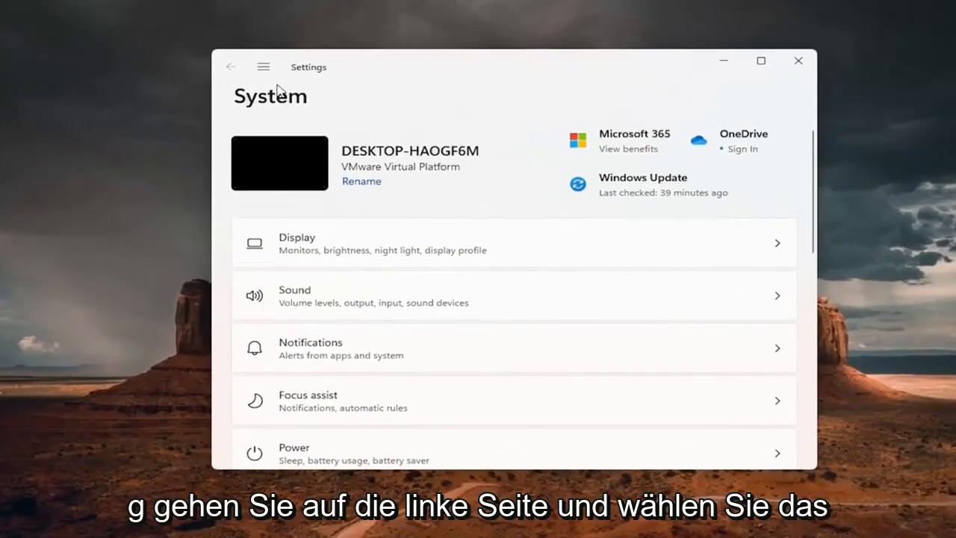
Go to Network & internet, then Advanced network settings, to reach Network reset.
left_click(263, 66)
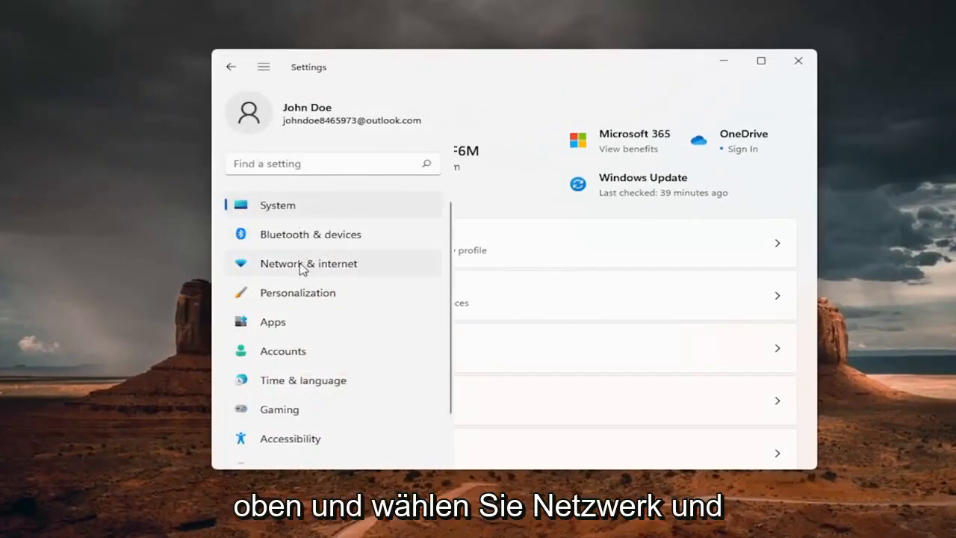
left_click(308, 263)
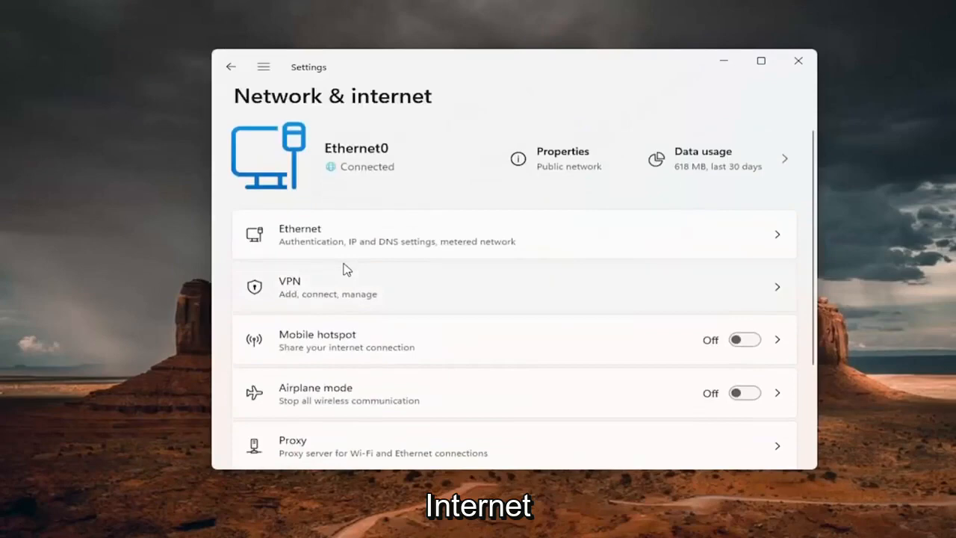
scroll("down", 3)
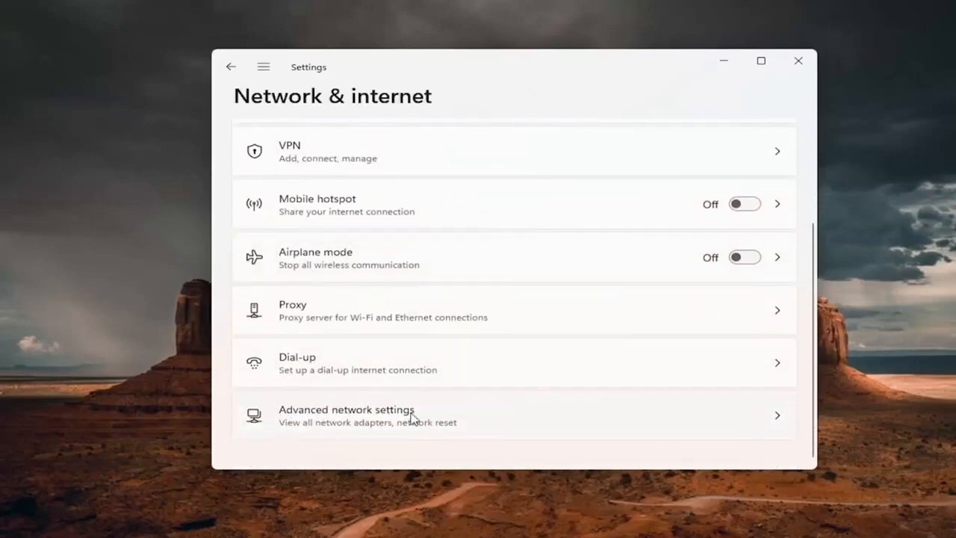
left_click(347, 416)
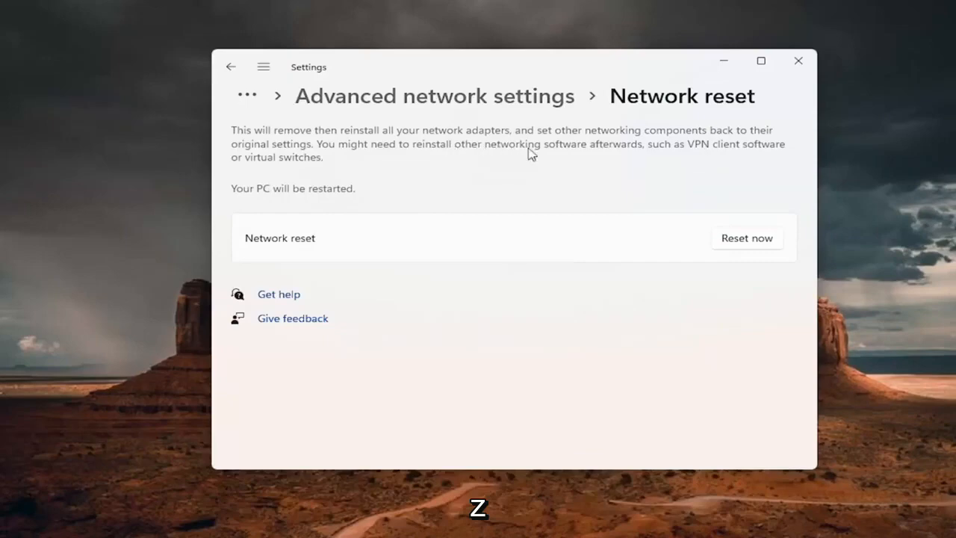
mouse_move(681, 158)
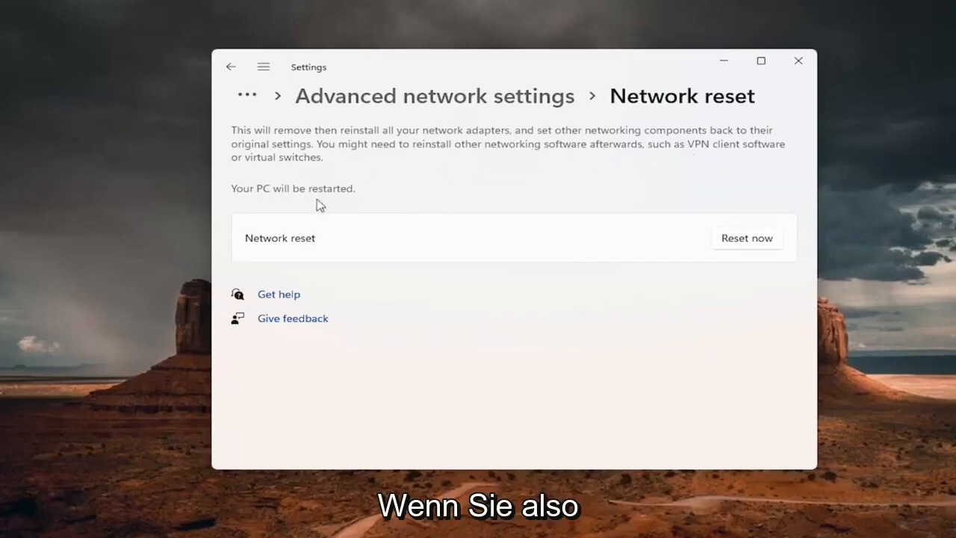
mouse_move(361, 180)
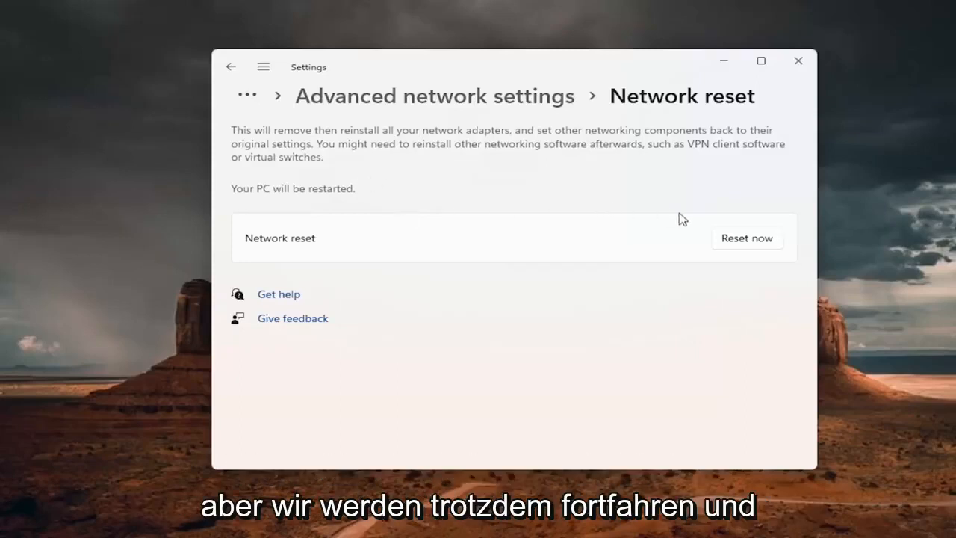
Reset all network adapters, confirm with Yes, and dismiss the sign-out notice.
left_click(746, 238)
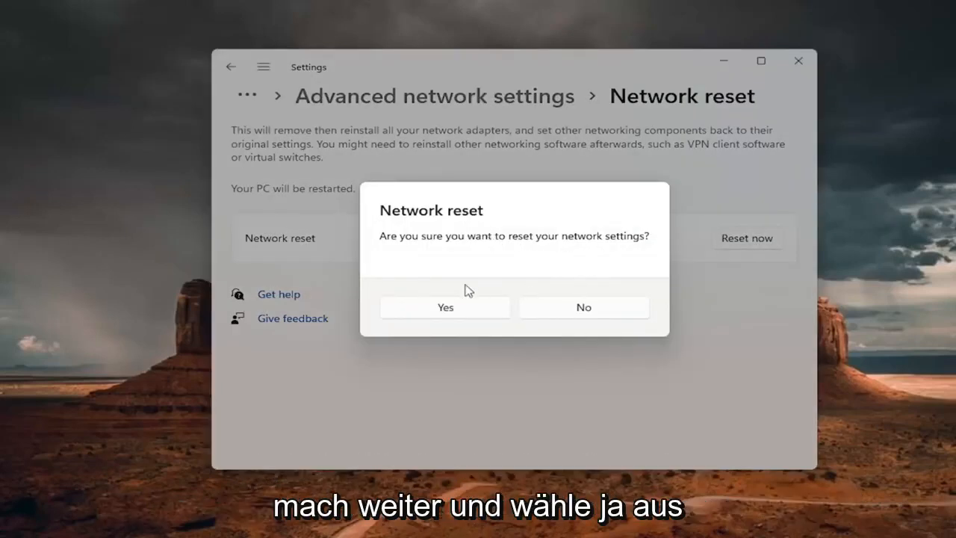
left_click(445, 307)
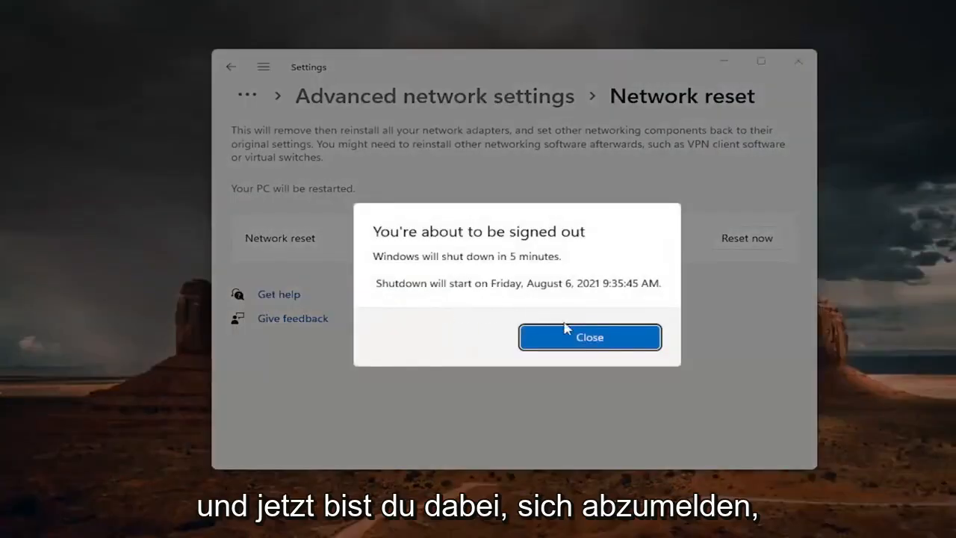
left_click(589, 337)
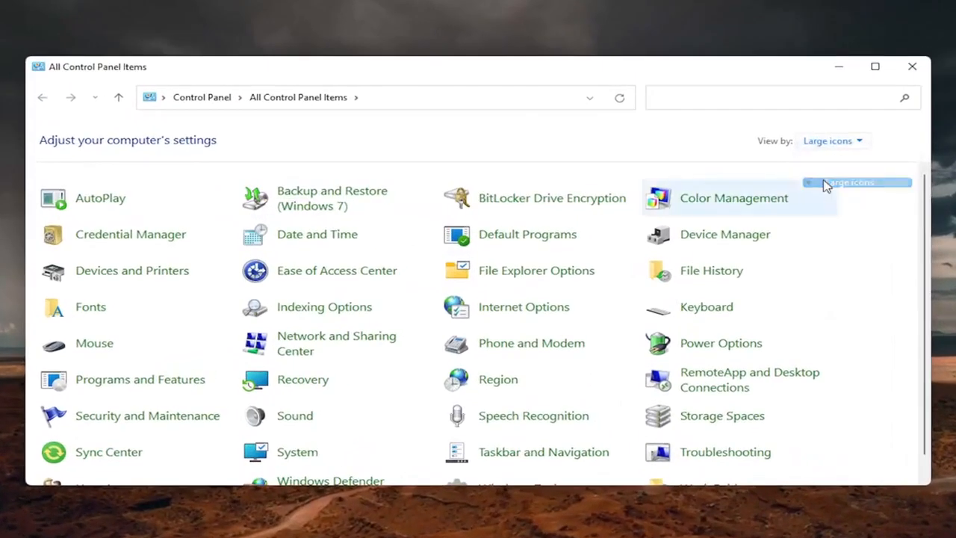
mouse_move(324, 343)
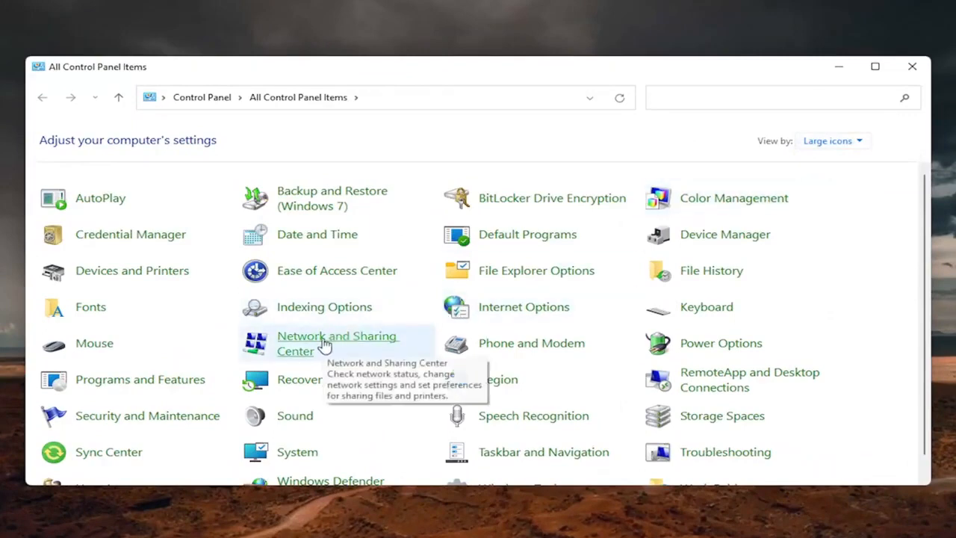
Open Network and Sharing Center from All Control Panel Items.
left_click(337, 342)
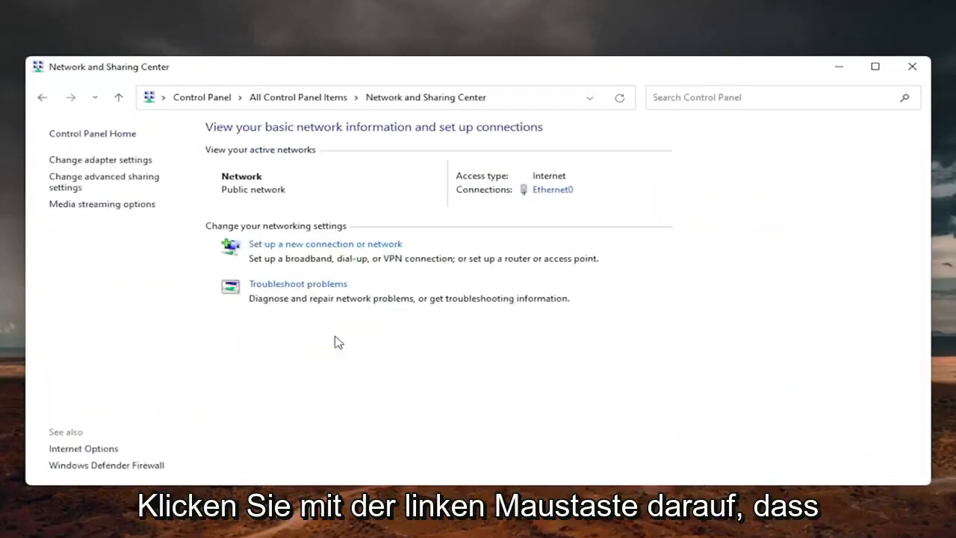
mouse_move(632, 220)
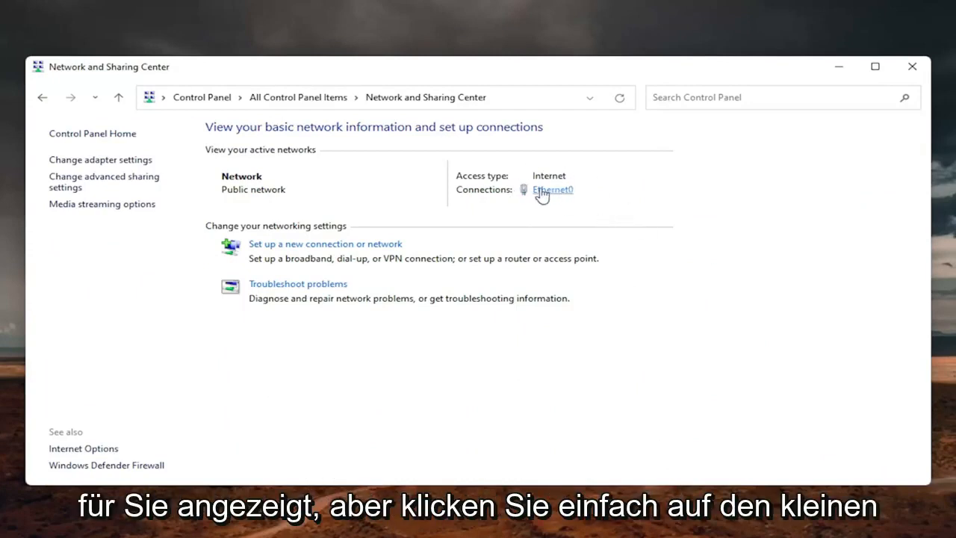
Open Internet Protocol Version 4 (TCP/IPv4) properties from the Ethernet0 status window.
left_click(552, 189)
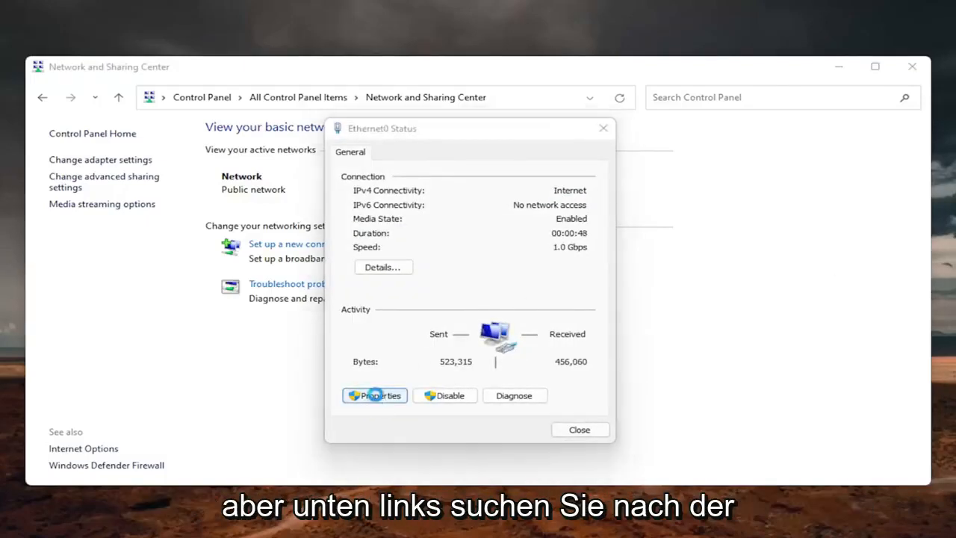
left_click(374, 395)
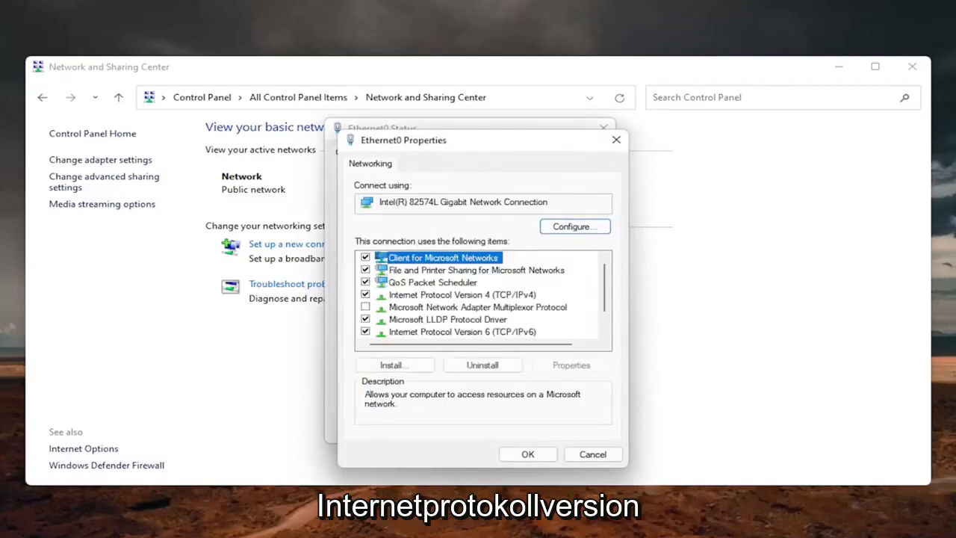
left_click(463, 294)
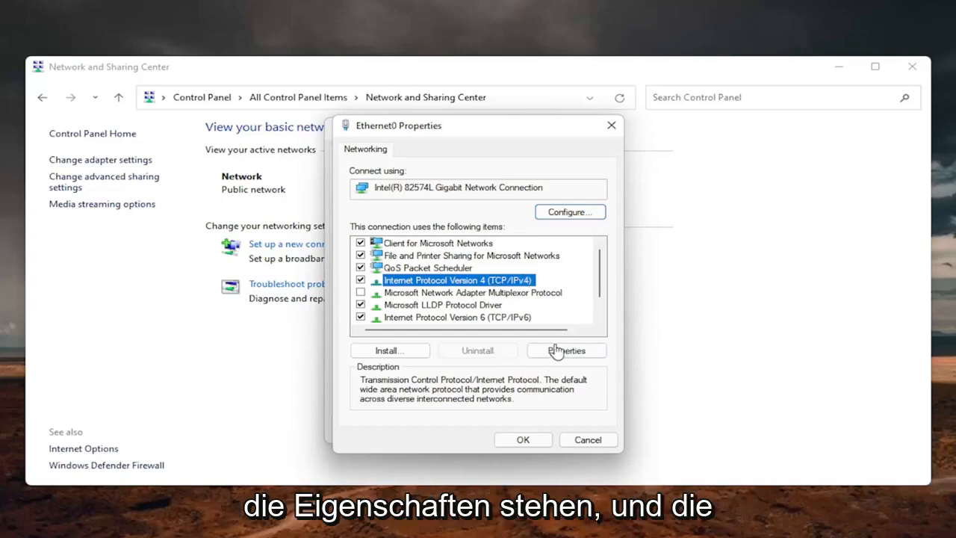
left_click(567, 350)
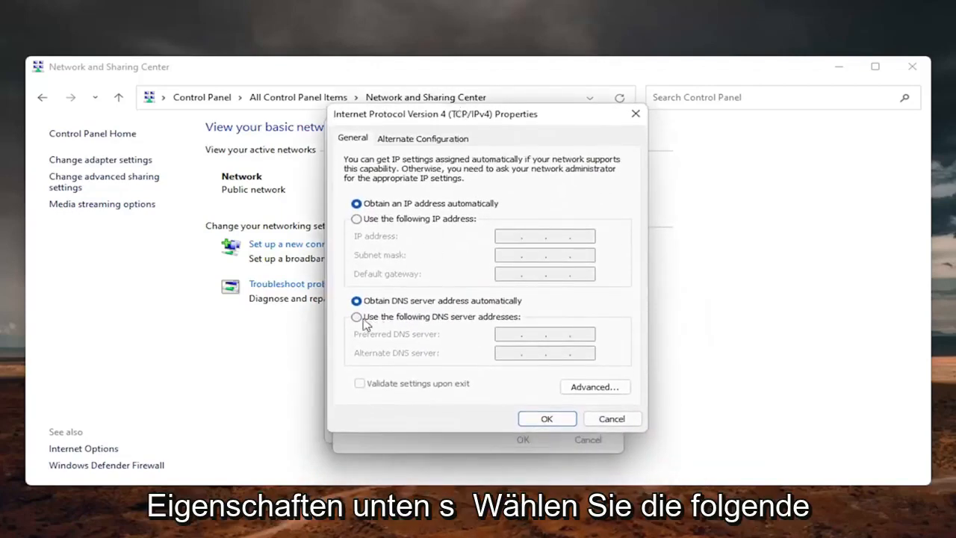
Set manual DNS servers 8.8.8.8 and 8.8.4.4 with validation on exit, and apply.
left_click(356, 316)
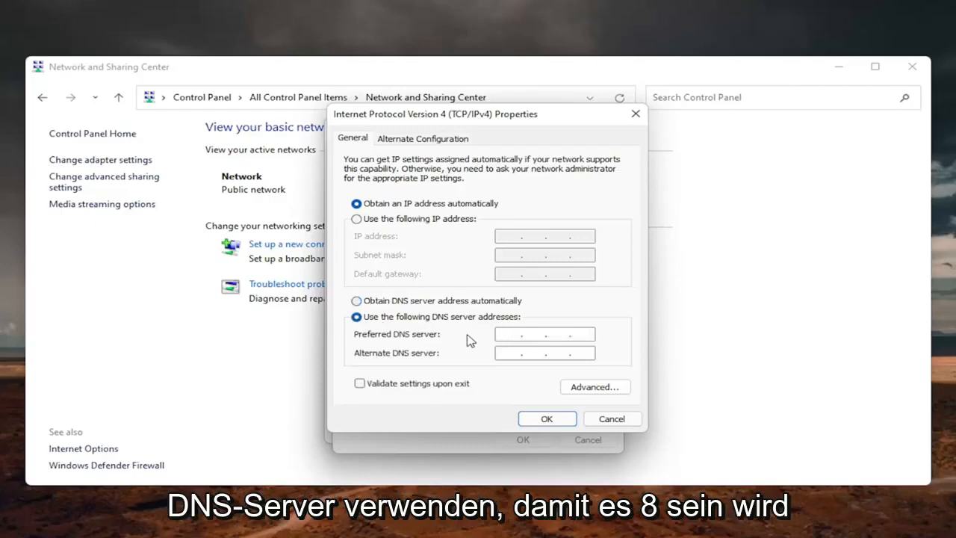
type("8 . 8 . 8 .")
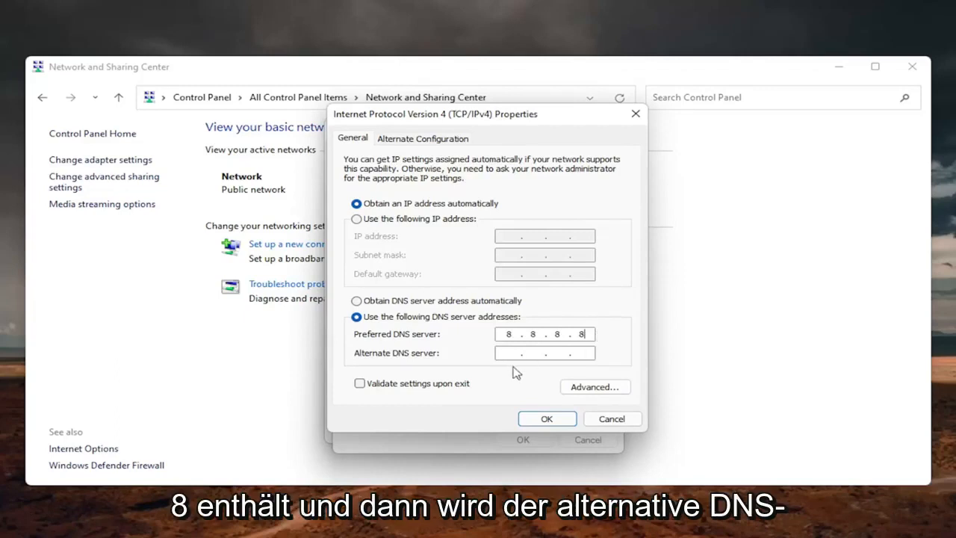
type("8.8.4.4")
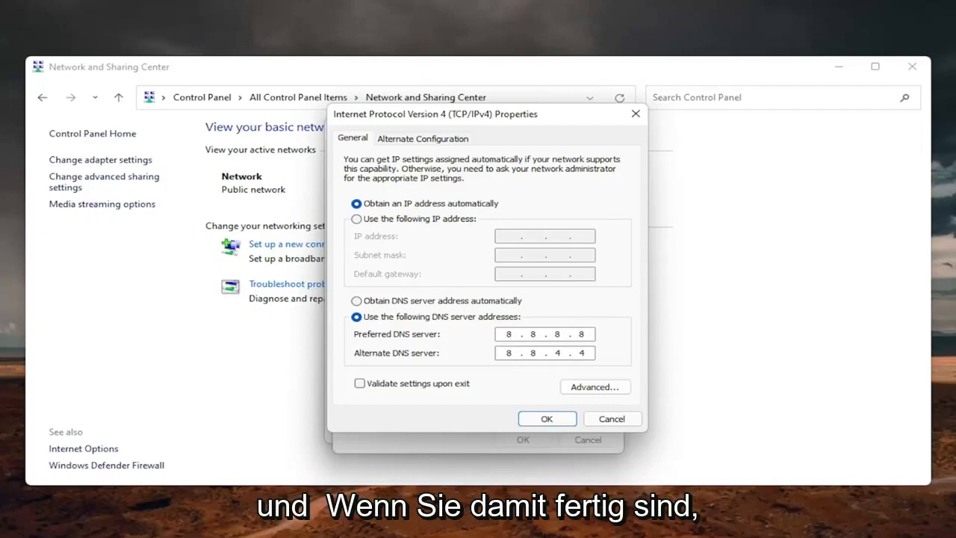
left_click(360, 383)
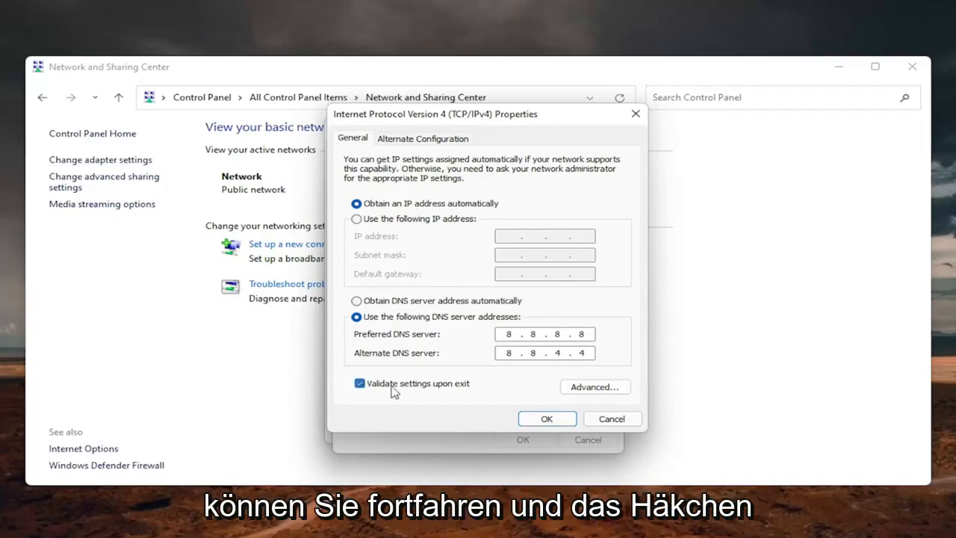
left_click(546, 418)
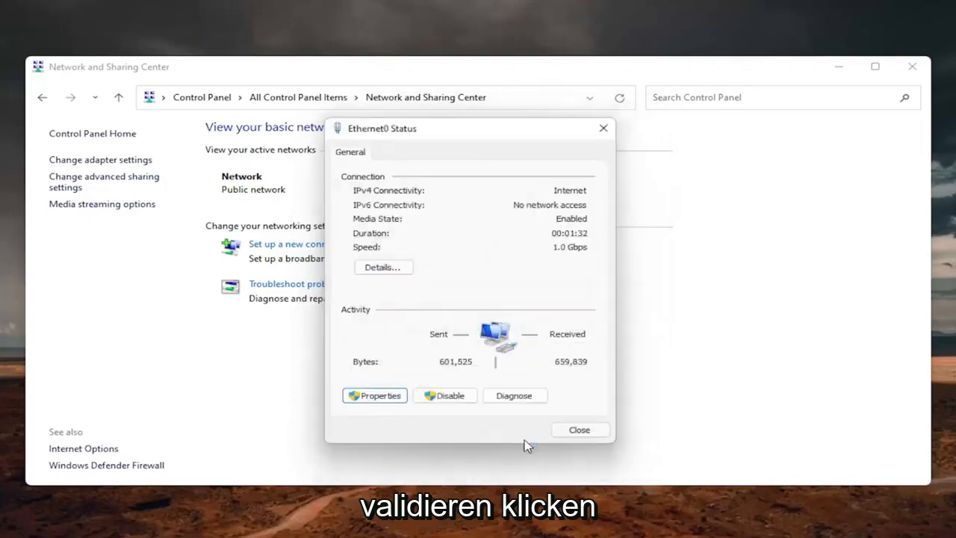
Close the troubleshooter, recheck the IPv4 DNS entries, then close the Ethernet0 windows.
left_click(514, 395)
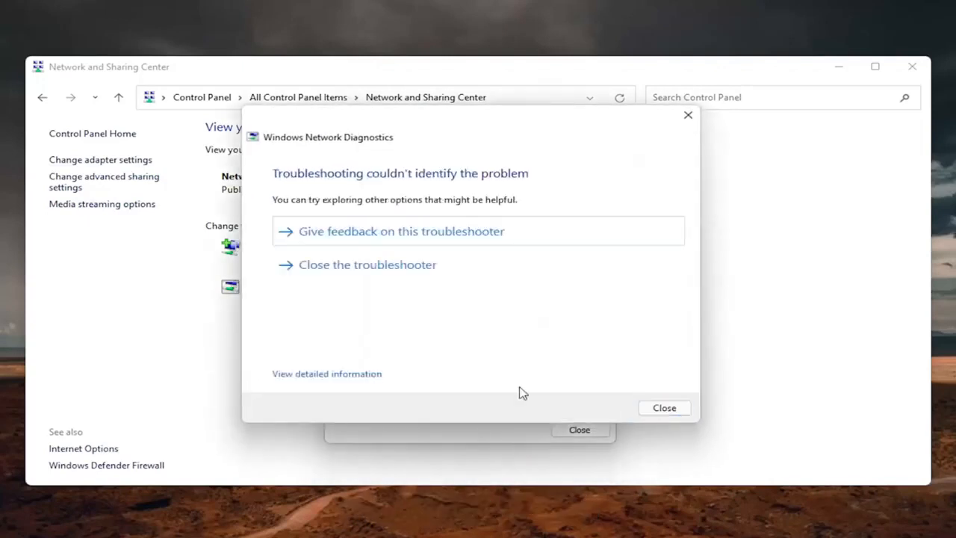
left_click(663, 407)
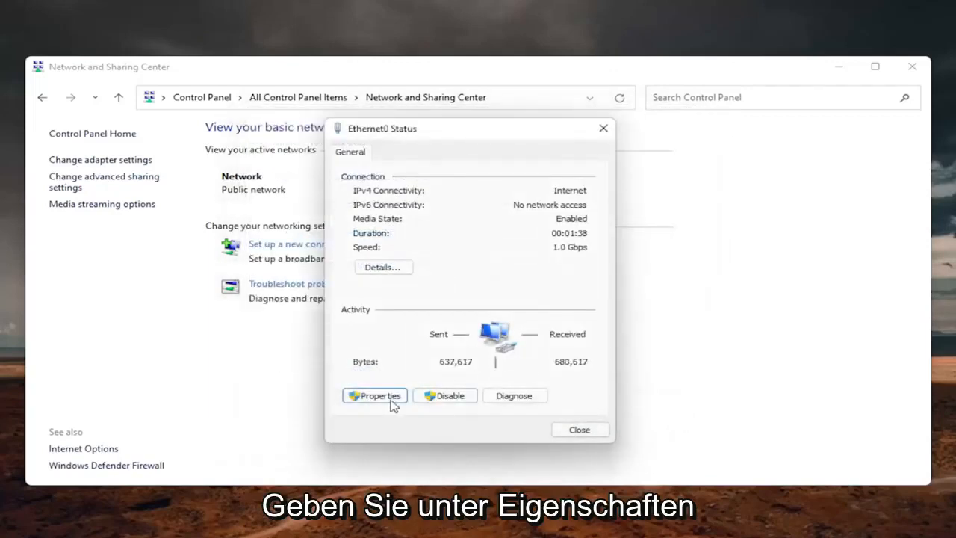
left_click(374, 395)
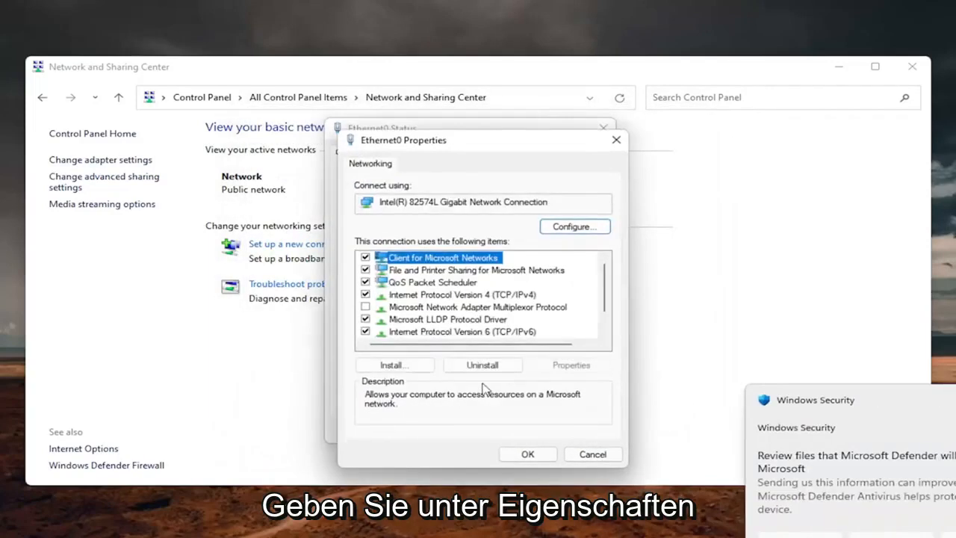
left_click(463, 295)
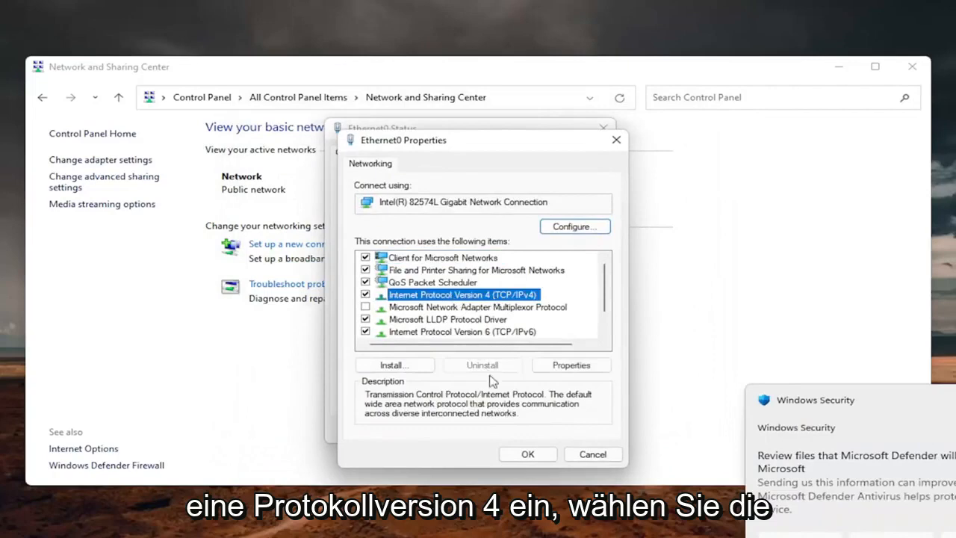
left_click(571, 365)
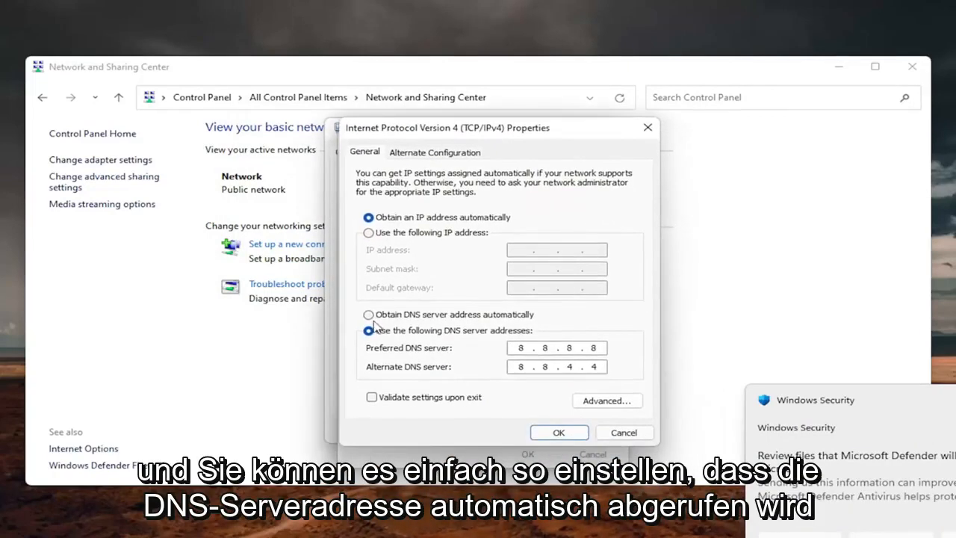
left_click(368, 314)
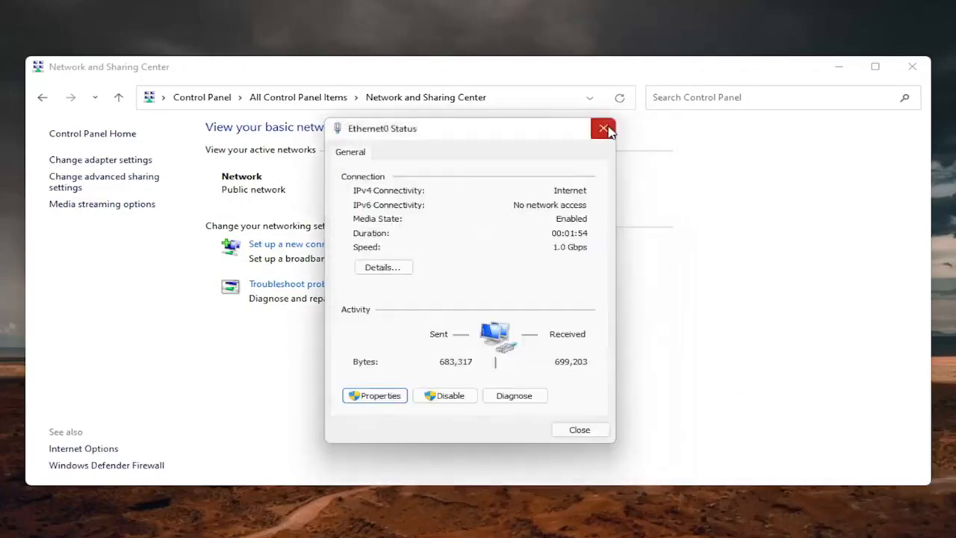
left_click(602, 128)
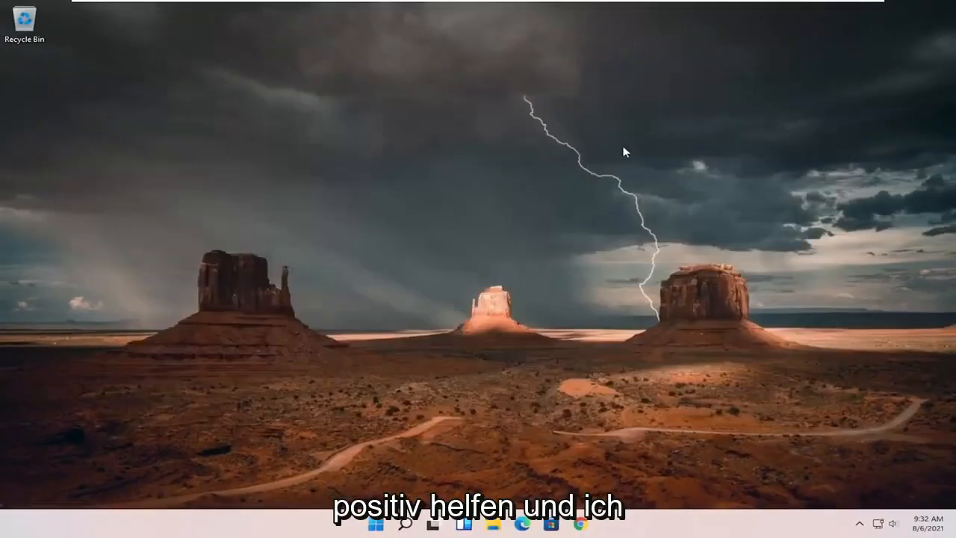